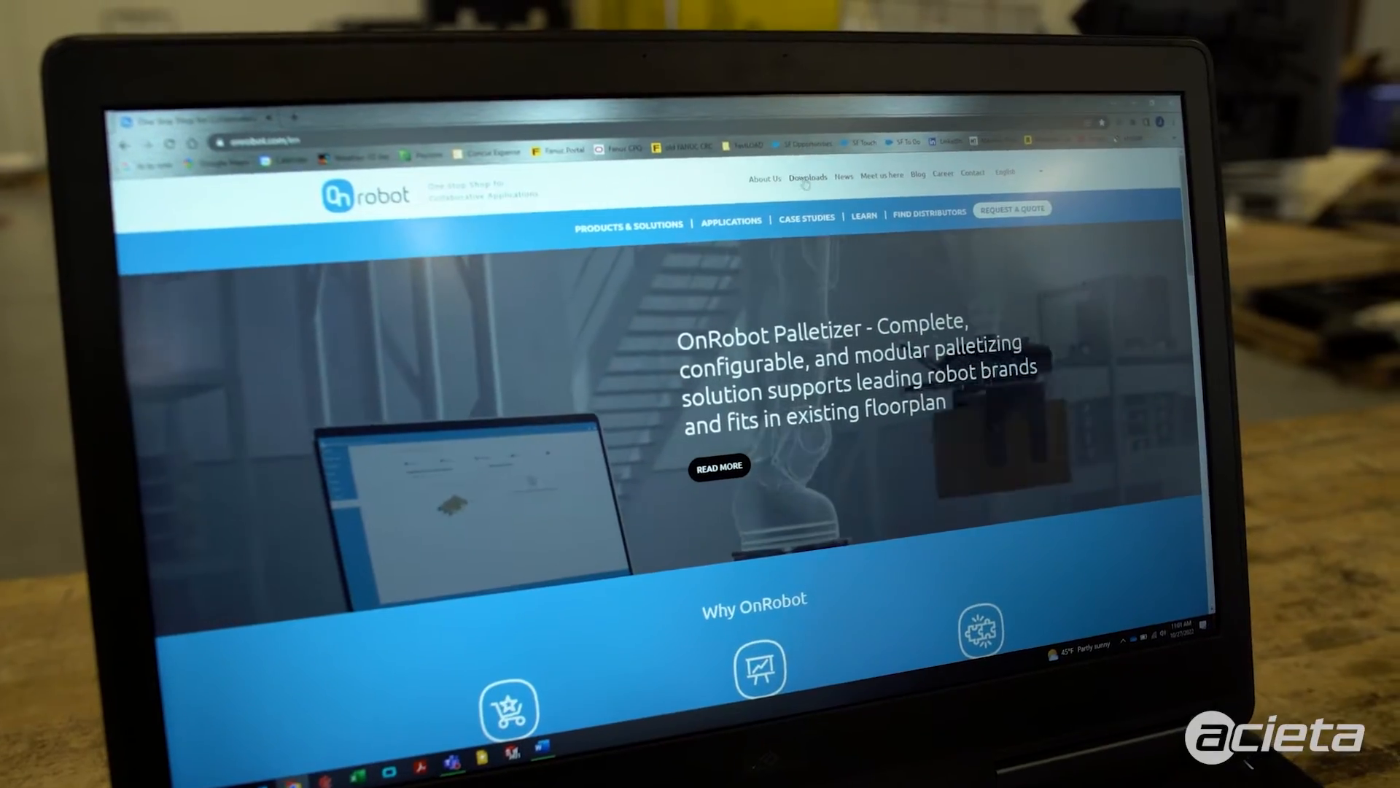
Step: Go to the OnRobot Downloads page and choose downloads for a single product
left_click(805, 176)
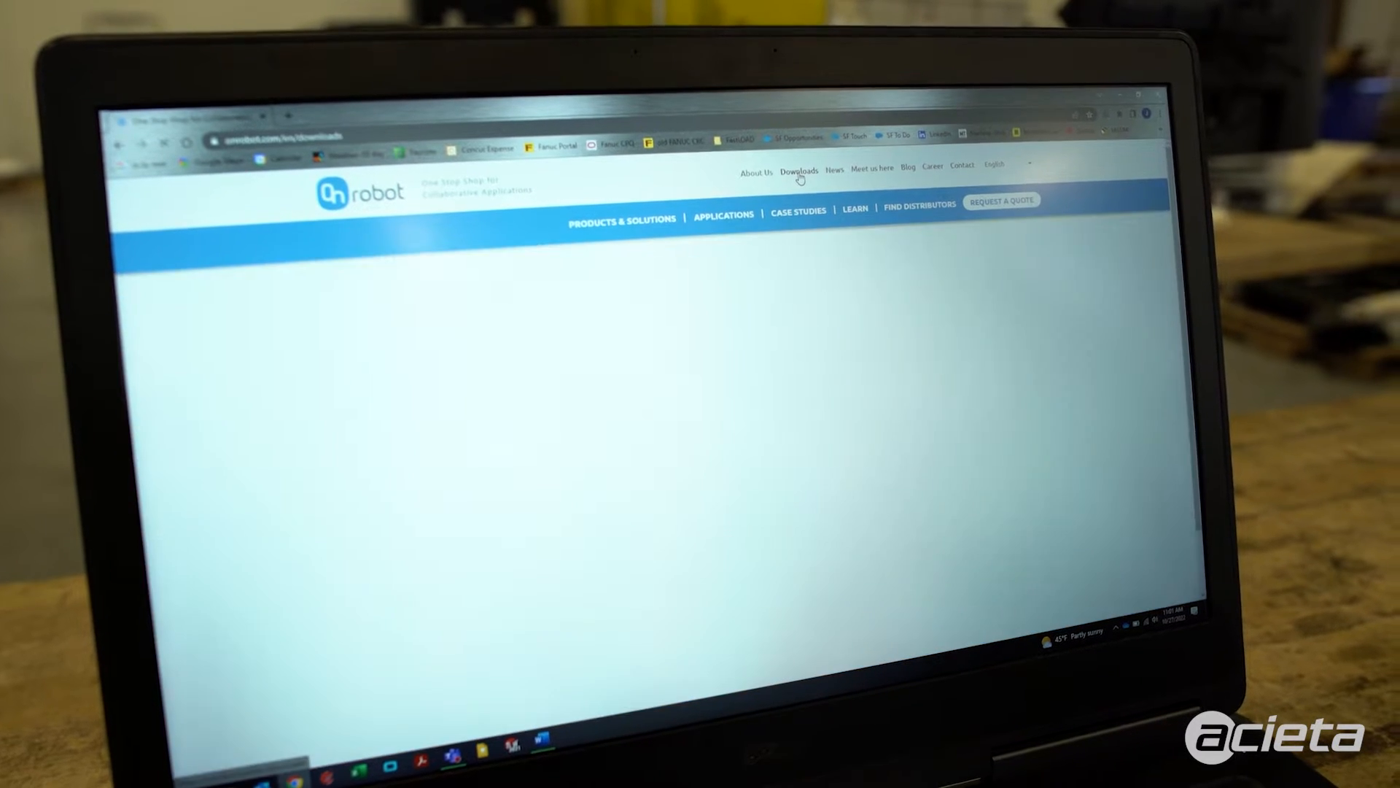
left_click(798, 171)
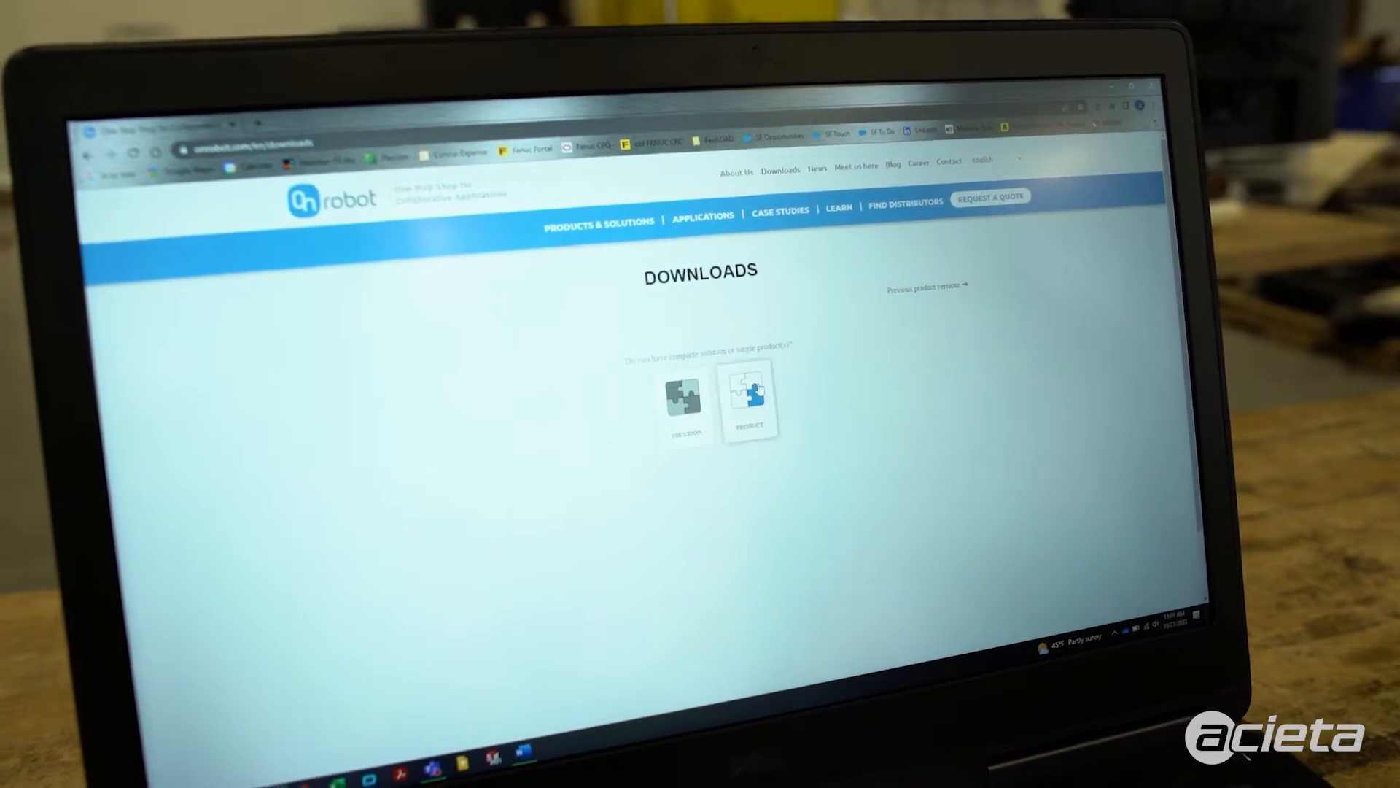
left_click(751, 399)
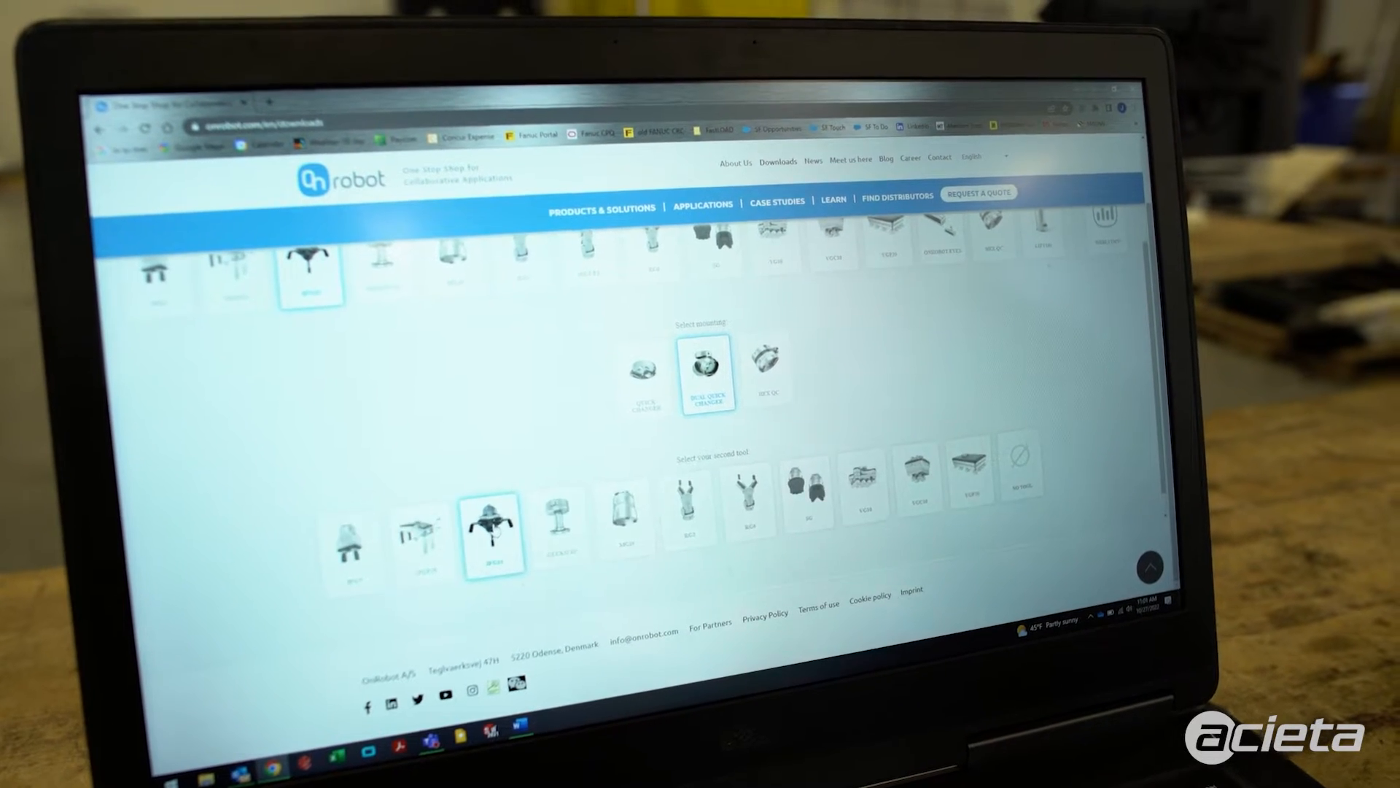
scroll("down", 3)
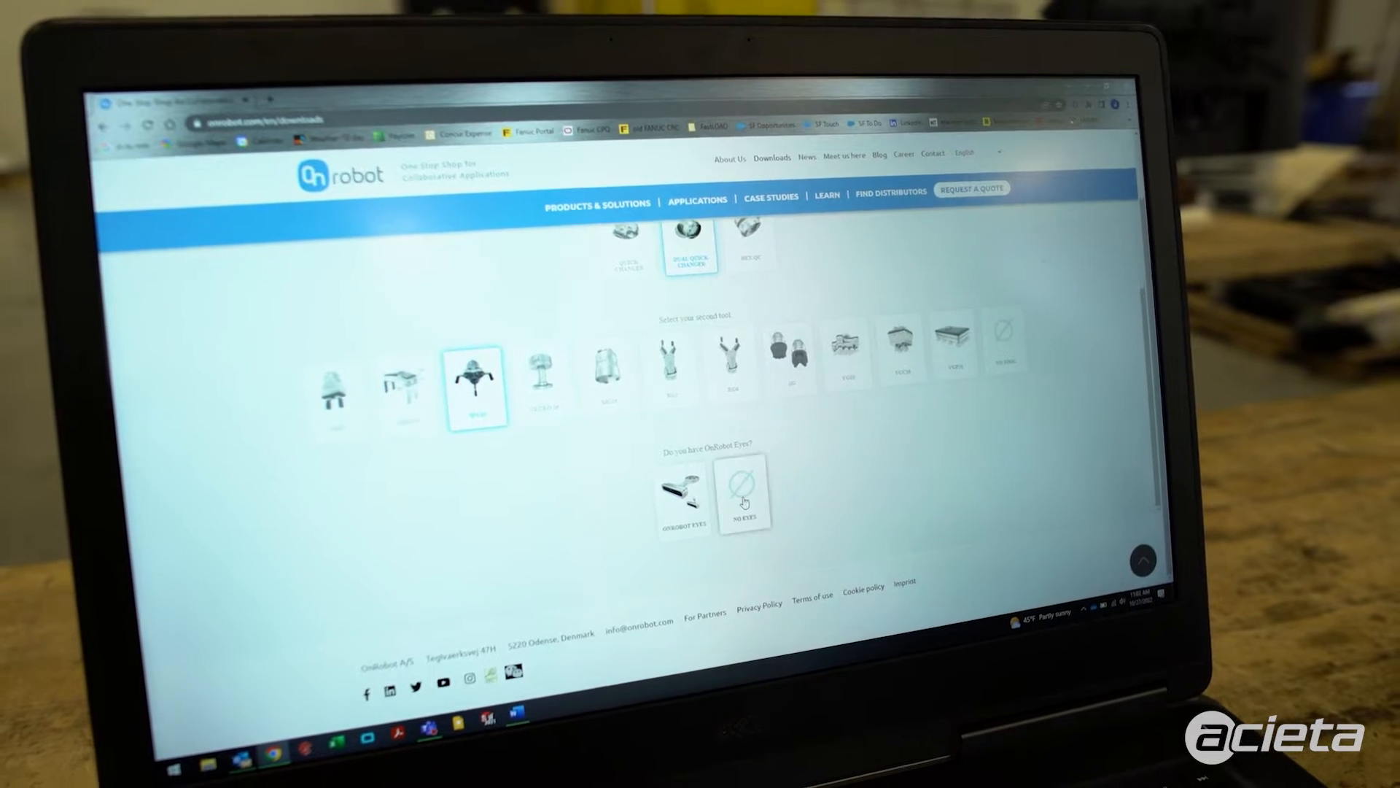
scroll("down", 3)
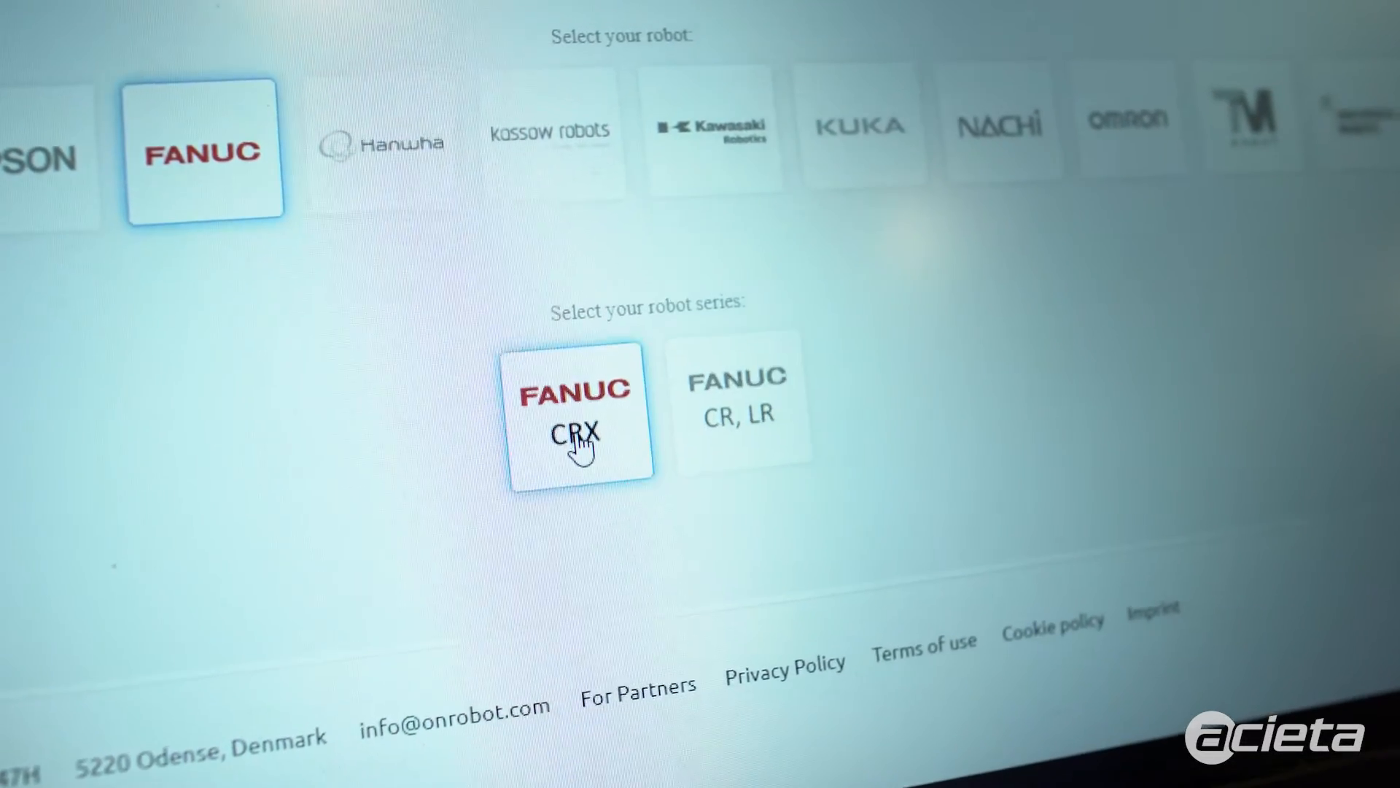
Step: Select the FANUC CRX series and expand Software to the latest 5.17.x version
left_click(579, 412)
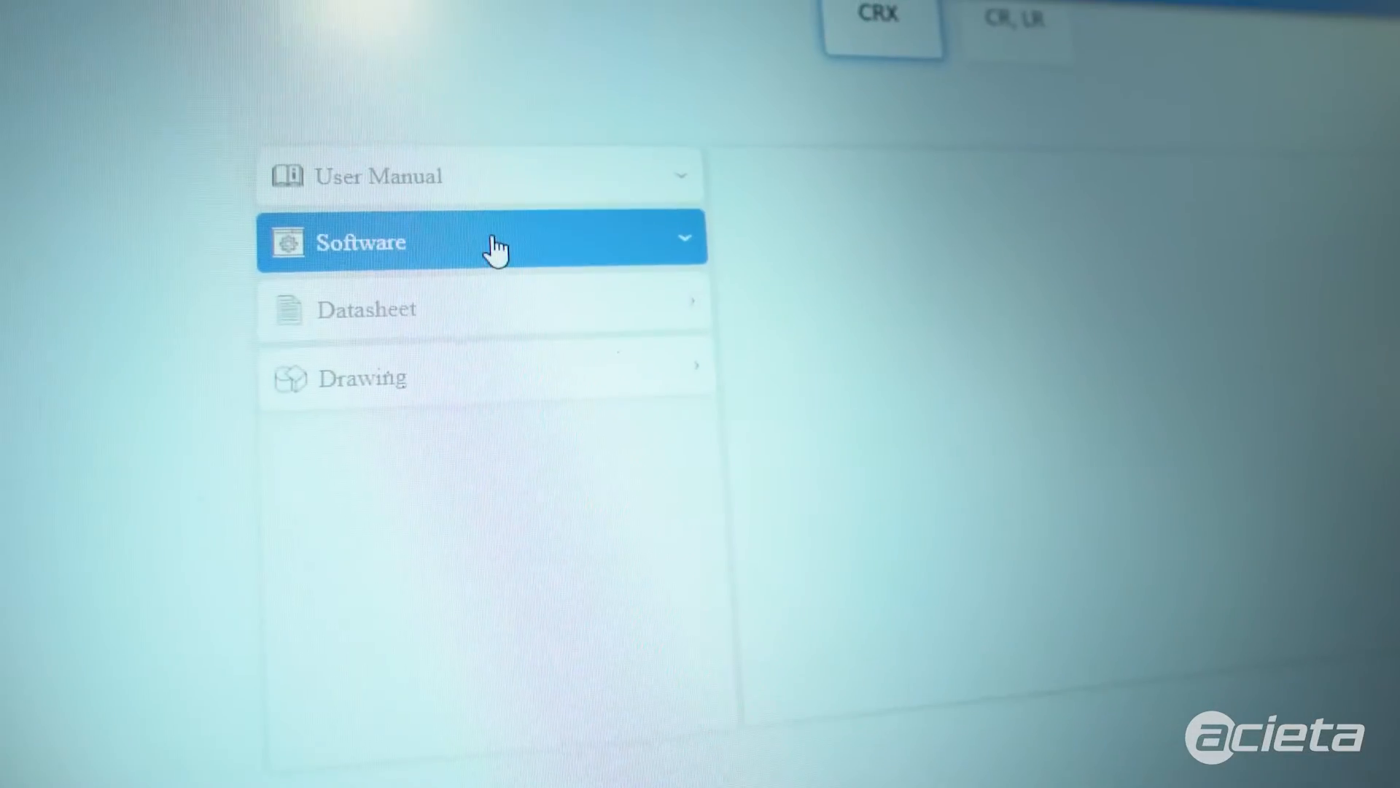
left_click(483, 237)
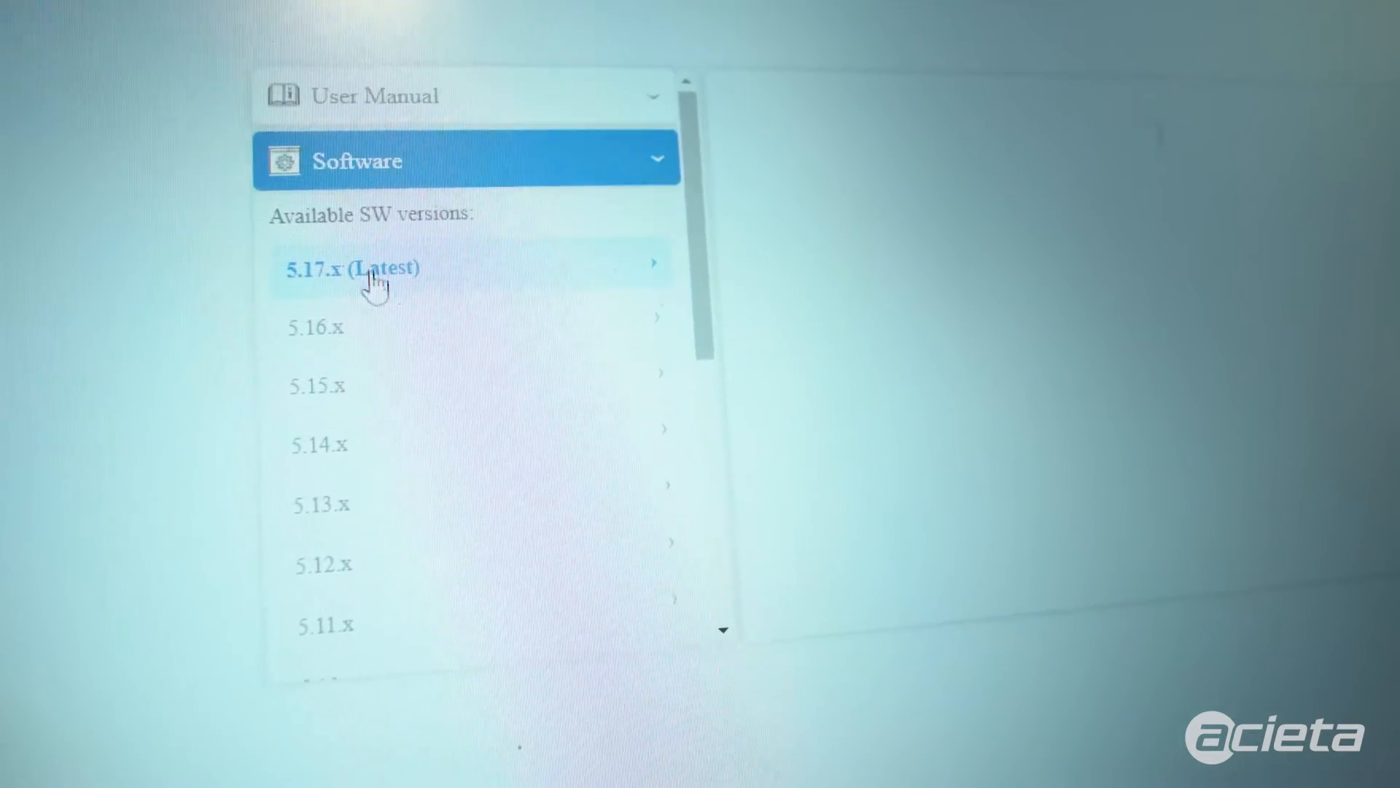
left_click(375, 268)
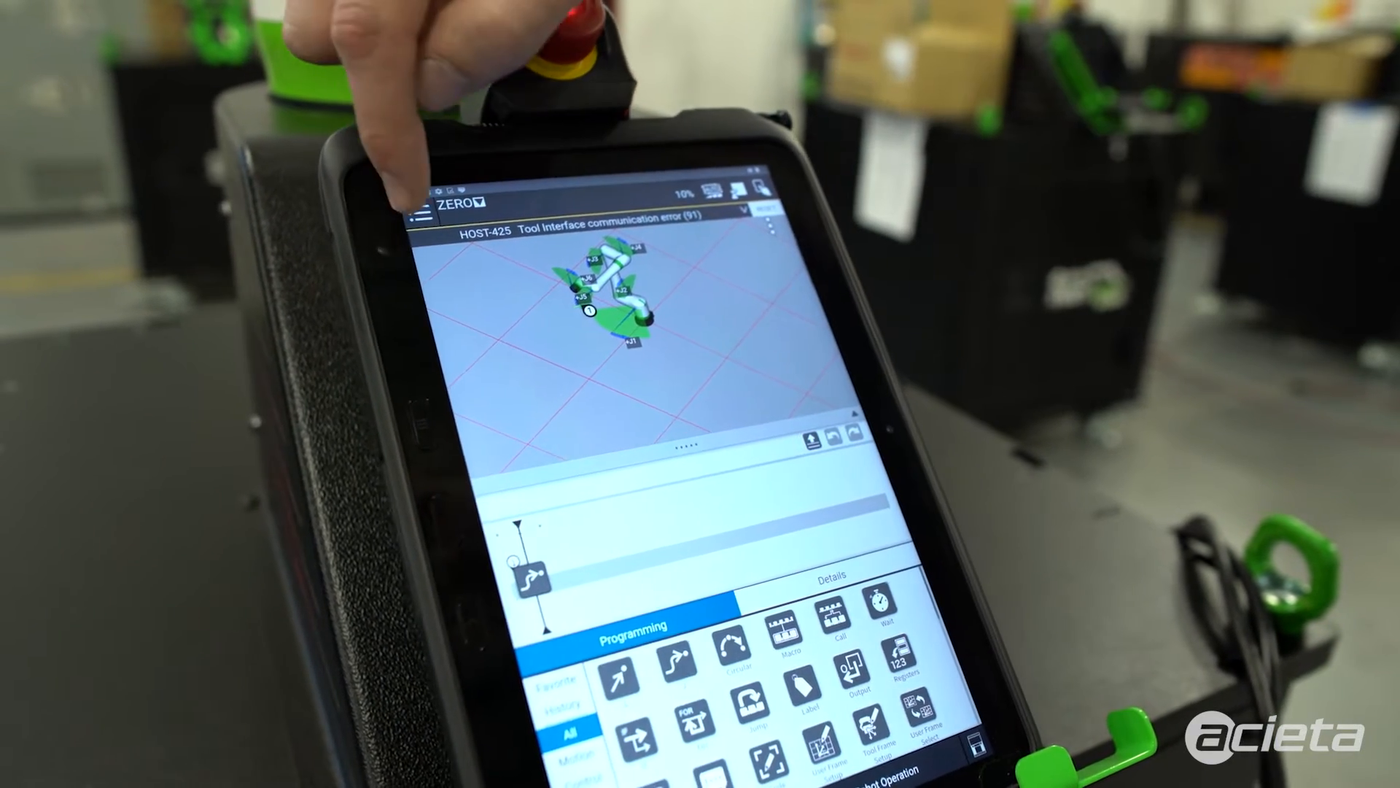
Step: Install the ONROBOT_3FG15_ETHERNETIP.IPL plugin from PLUGINS > Install and confirm with OK
left_click(425, 206)
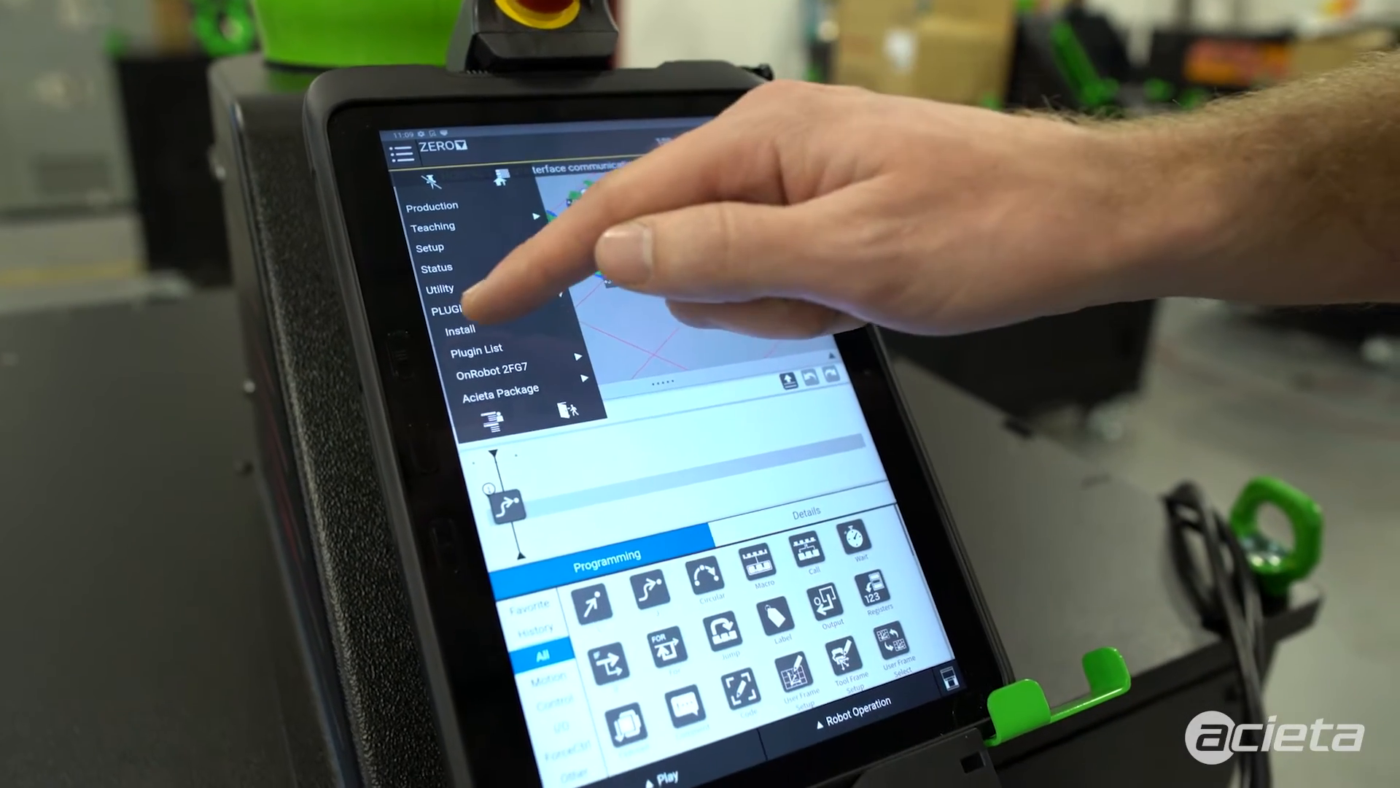
left_click(459, 328)
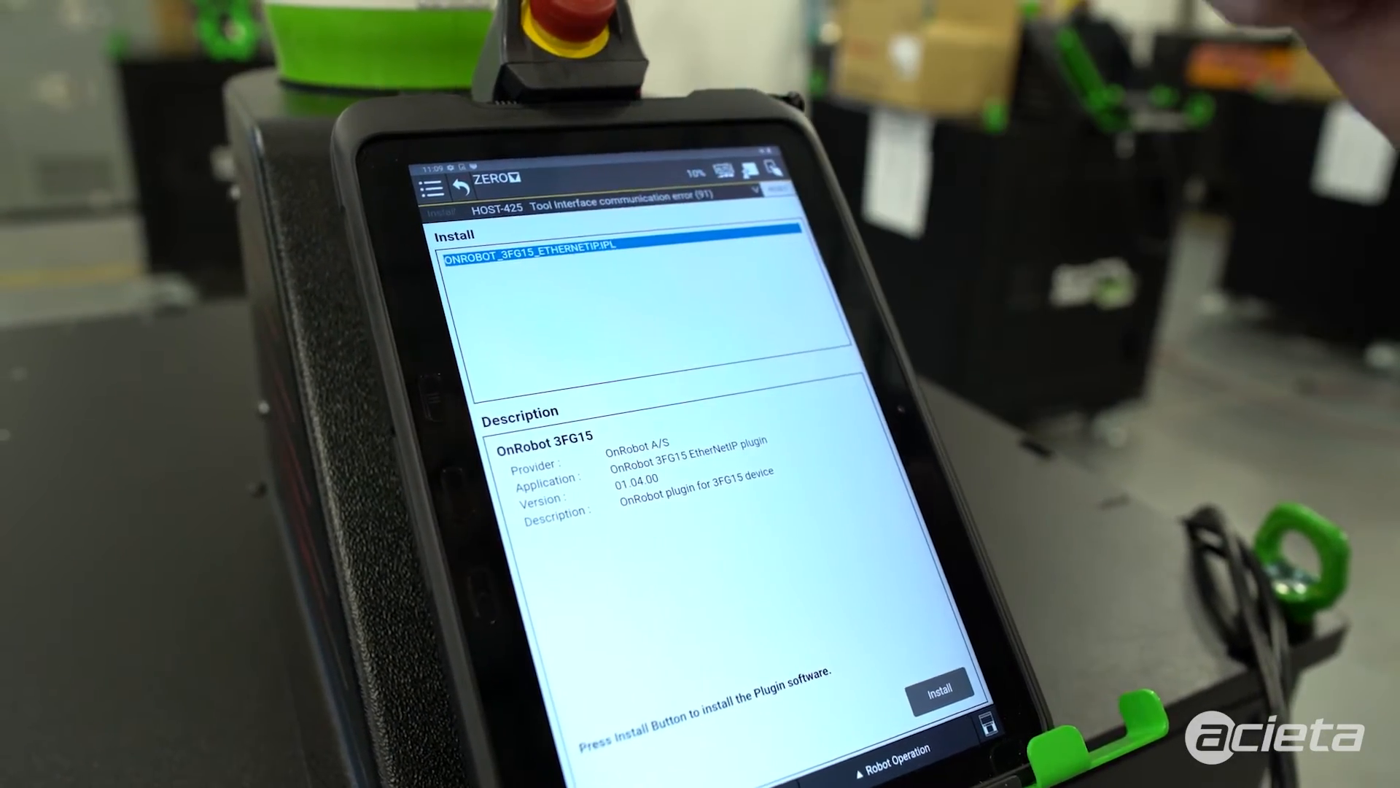
left_click(938, 687)
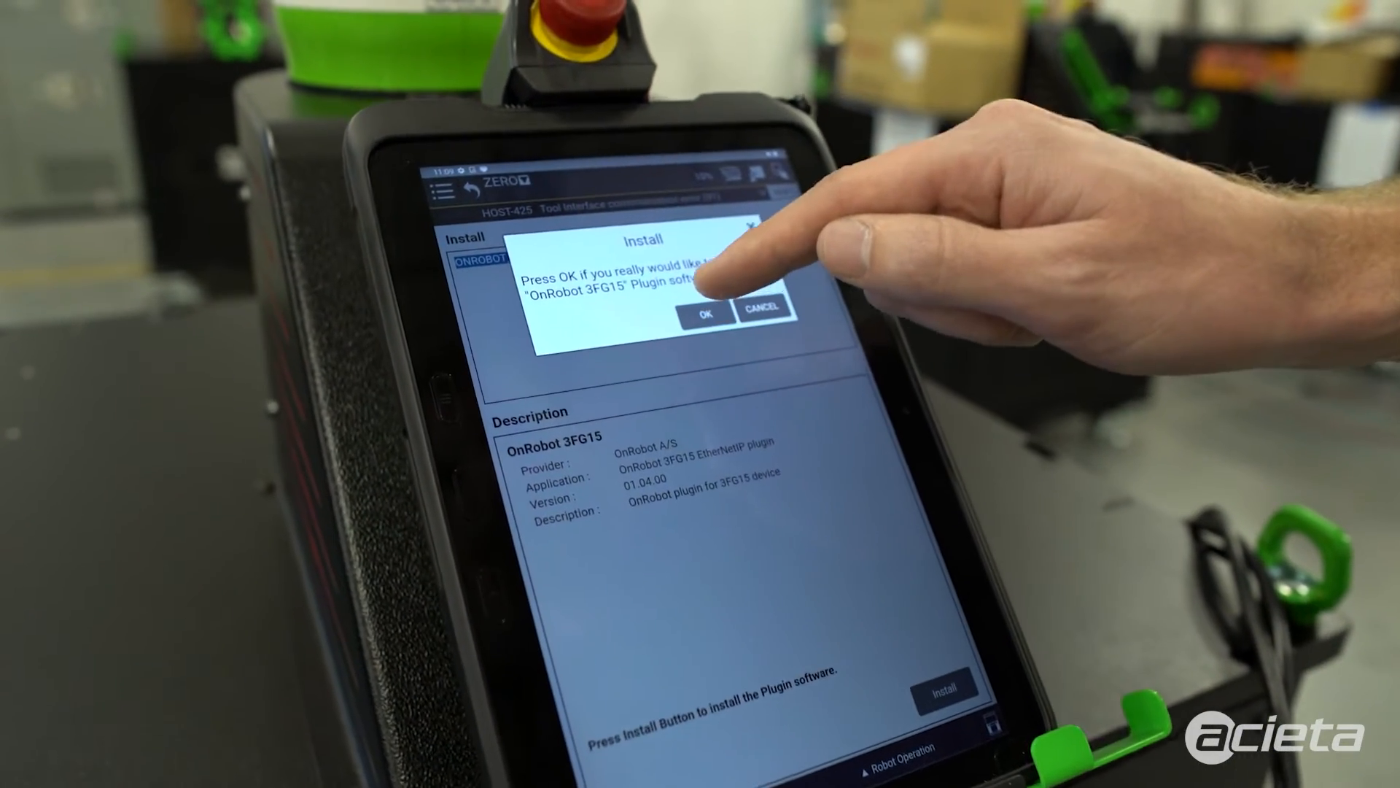
left_click(705, 314)
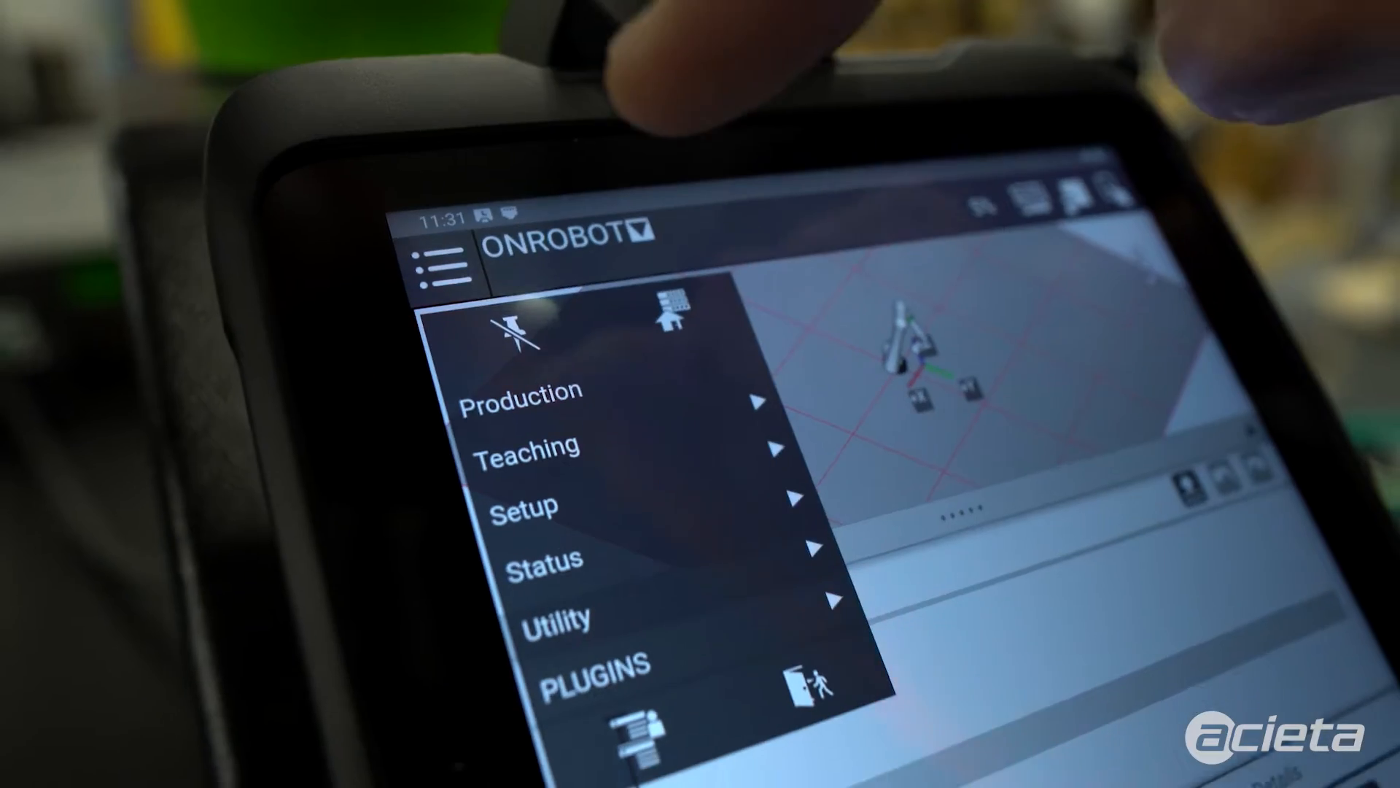
Step: Expand the OnRobot 3FG15 plugin entry and enter its 3FG15 Setup page
left_click(592, 666)
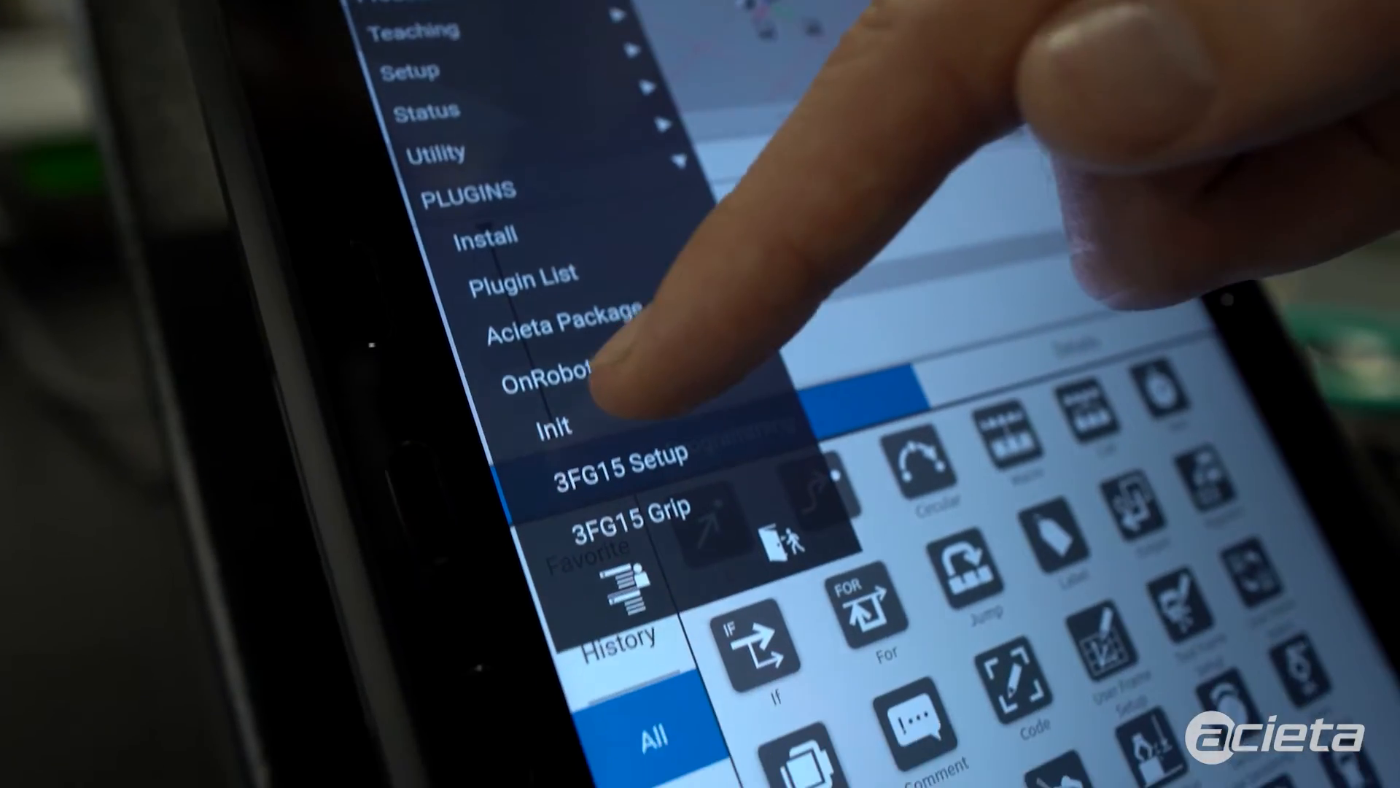
left_click(555, 425)
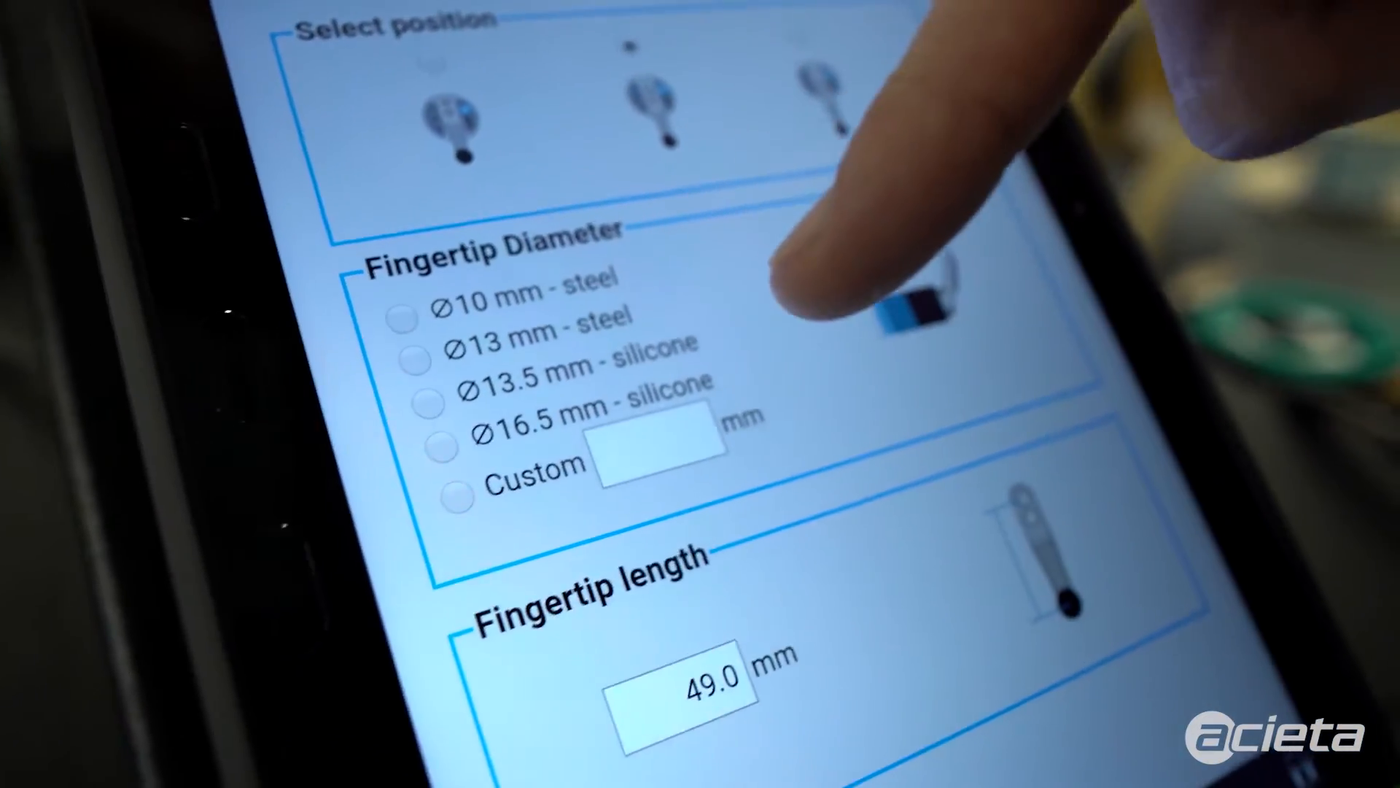
Step: Select the 10 mm steel fingertip diameter, keeping 49.0 mm length on Dual QC #2 mounting
left_click(404, 309)
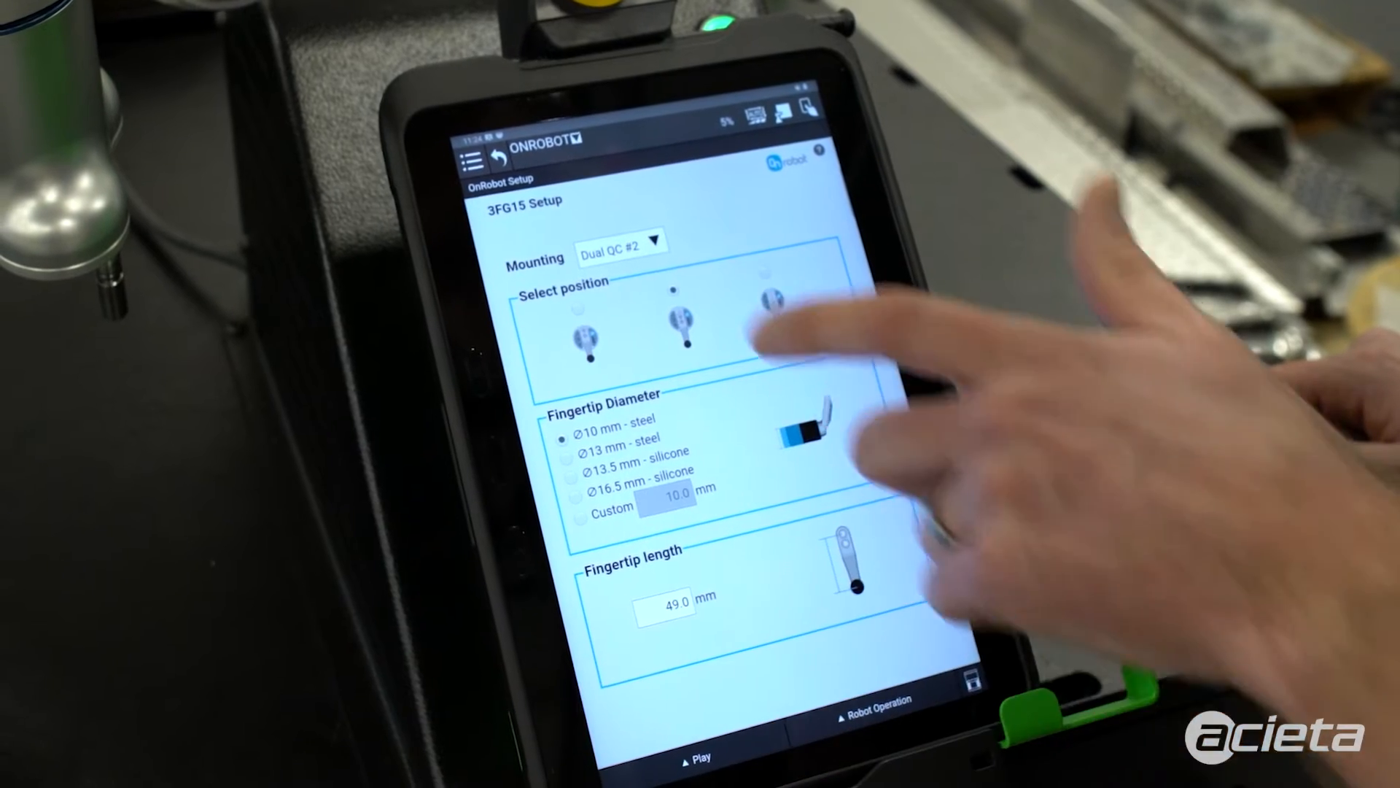
left_click(466, 159)
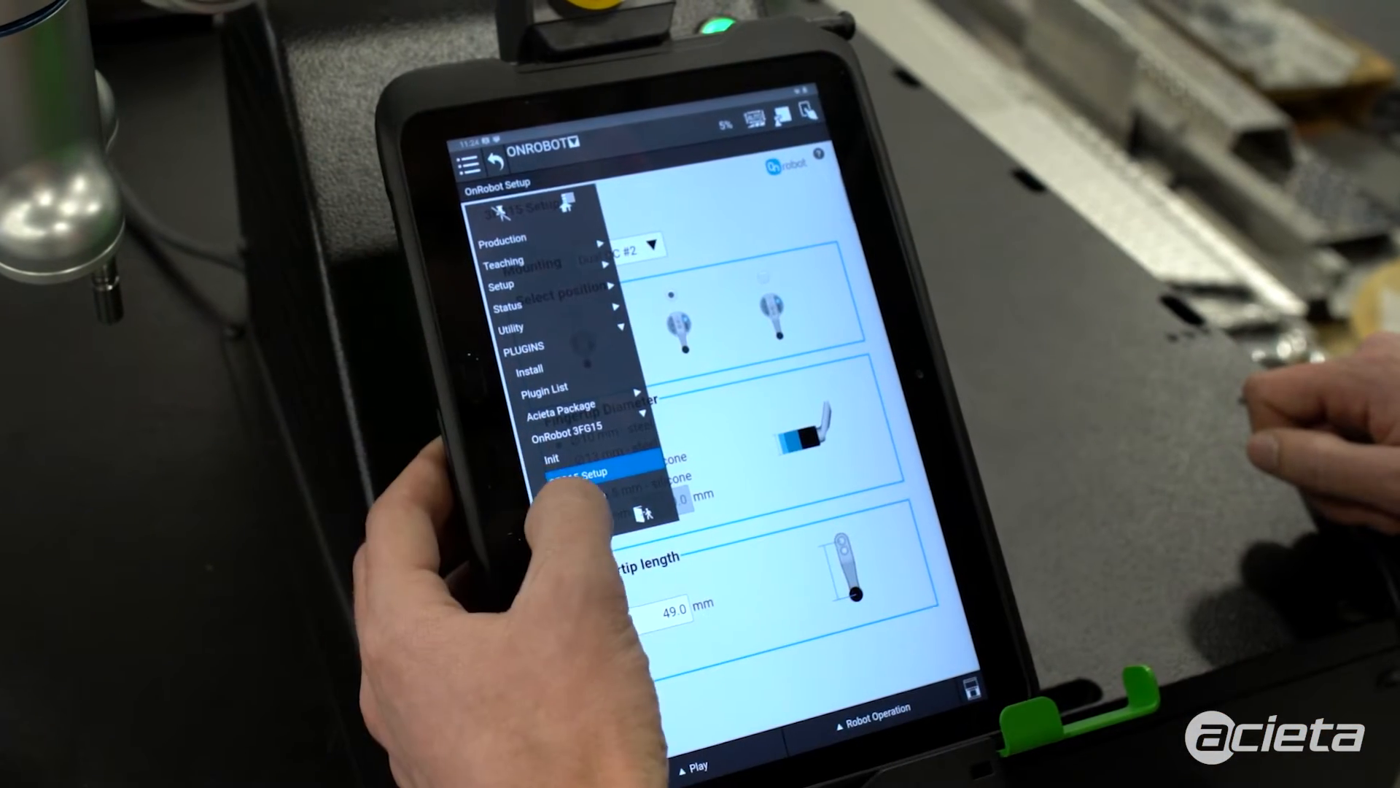
left_click(583, 471)
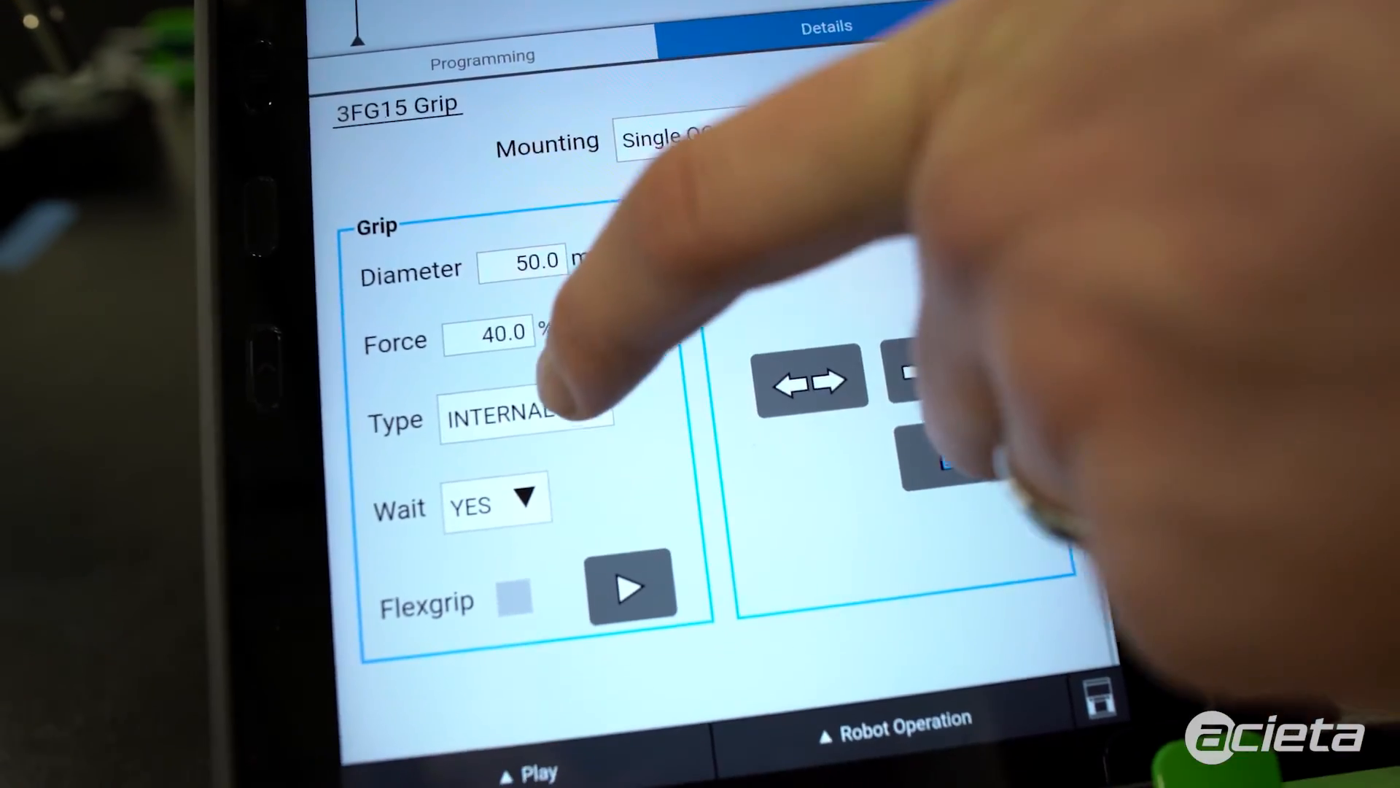
Step: Expand the Grip command's Type field to show the INTERNAL and EXTERNAL options
left_click(527, 420)
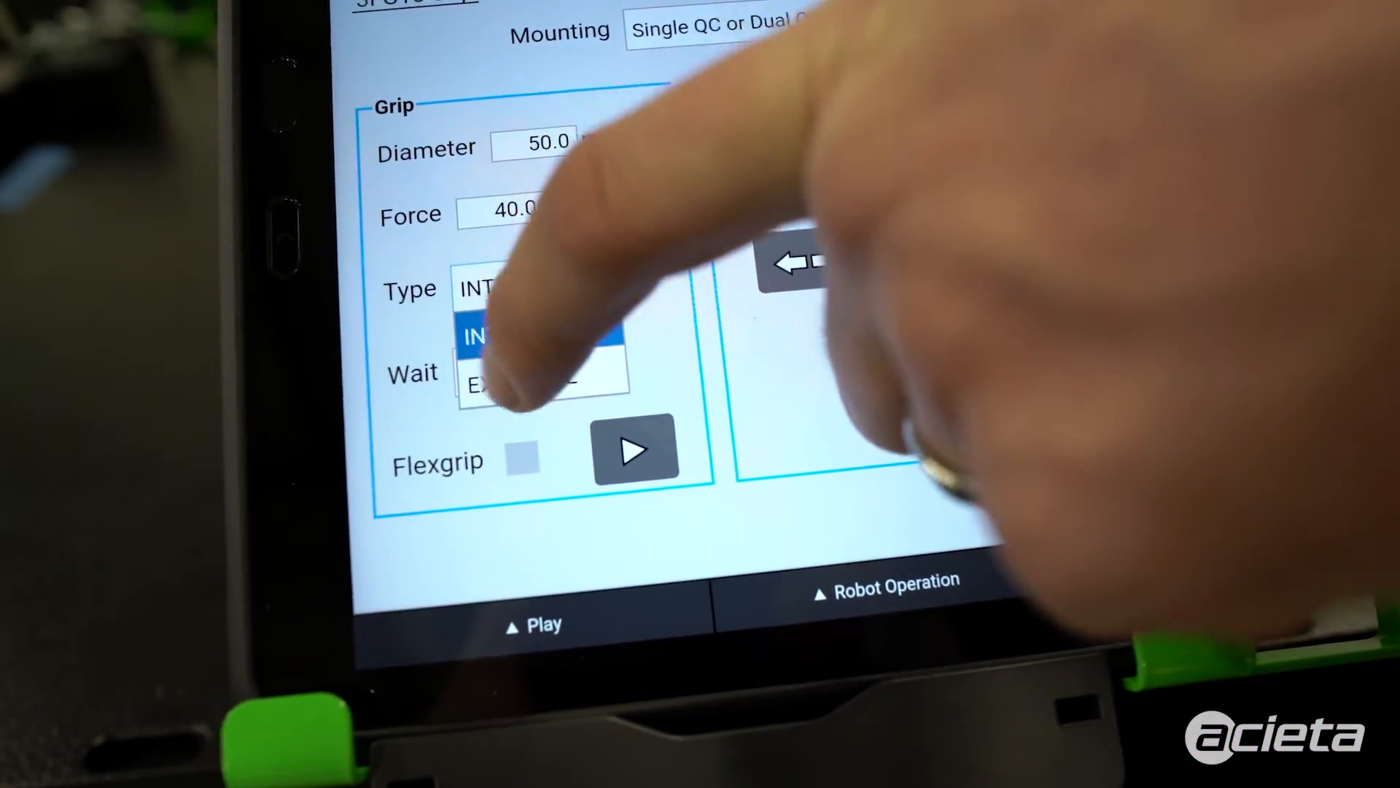